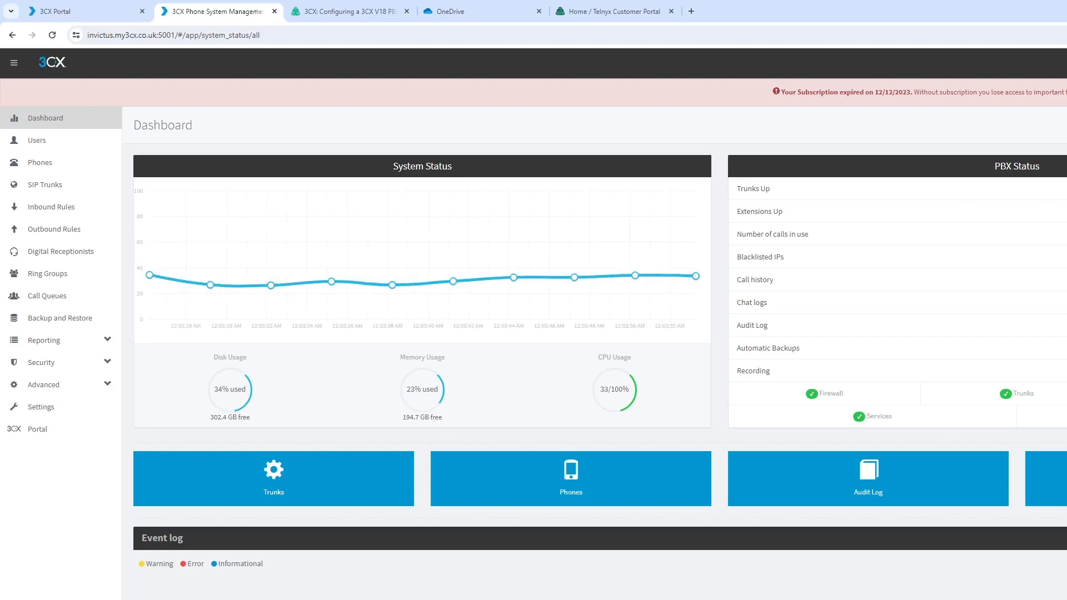
- Browse the country list in the Add SIP Trunk form from SIP Trunks, then cancel without adding
{"action": "left_click", "coordinate": [45, 185]}
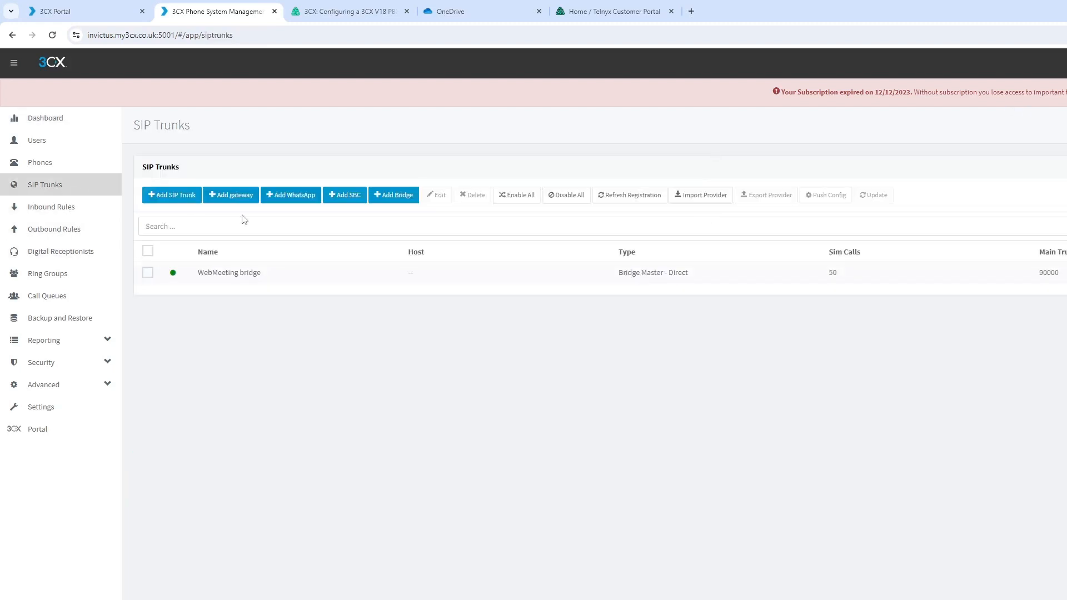
{"action": "left_click", "coordinate": [172, 194]}
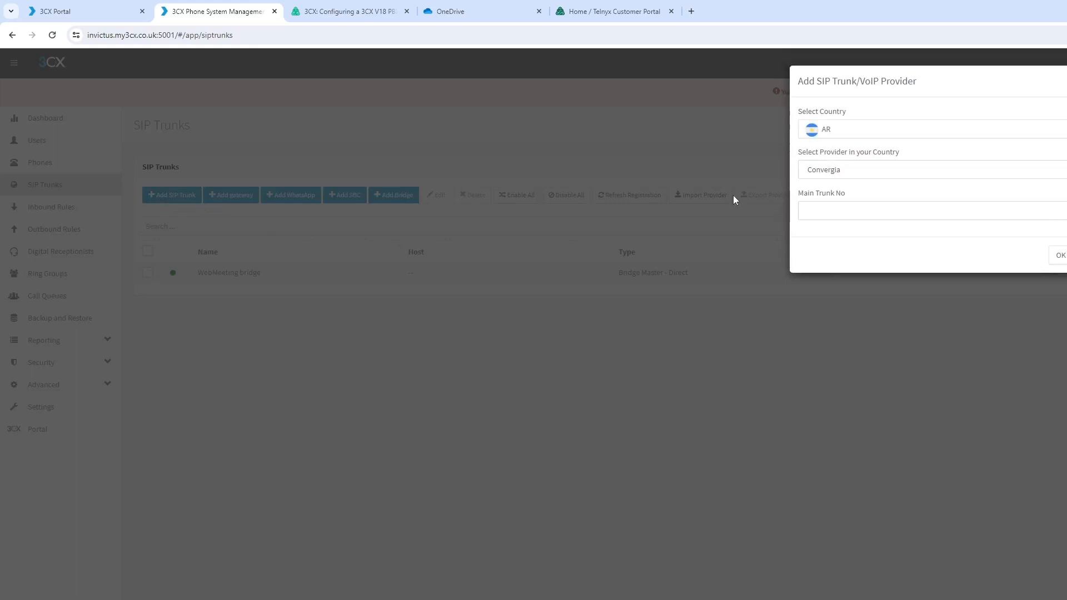
{"action": "left_click", "coordinate": [931, 129]}
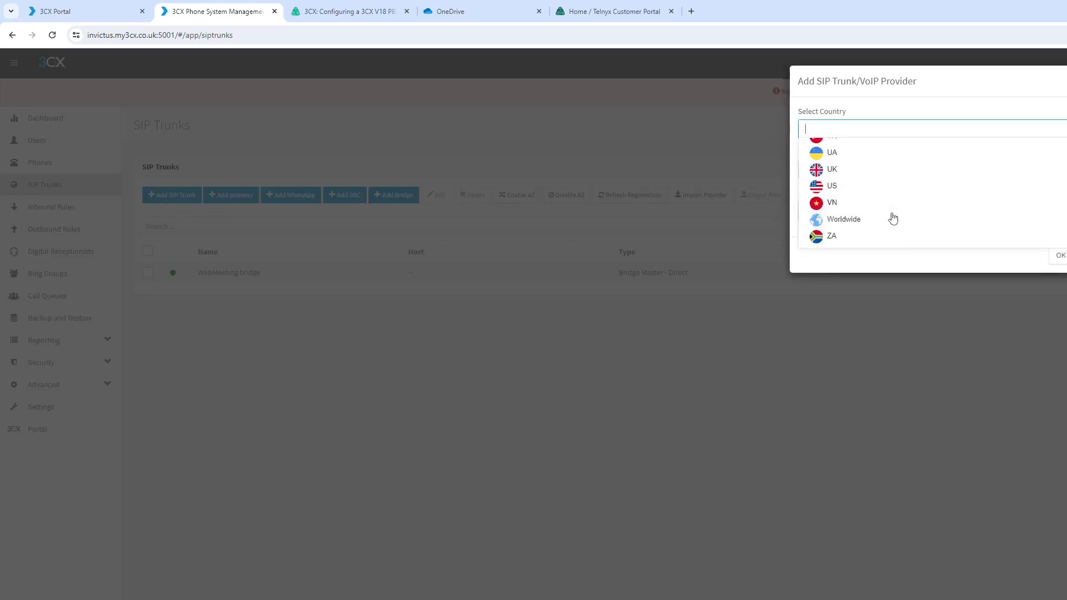
{"action": "left_click", "coordinate": [843, 219]}
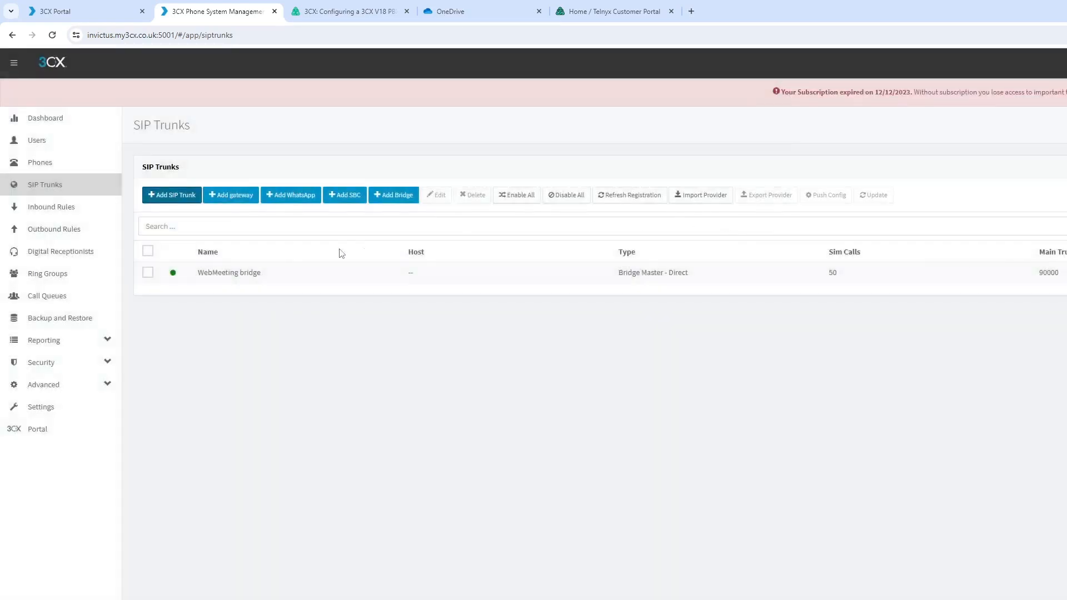
{"action": "mouse_move", "coordinate": [236, 260]}
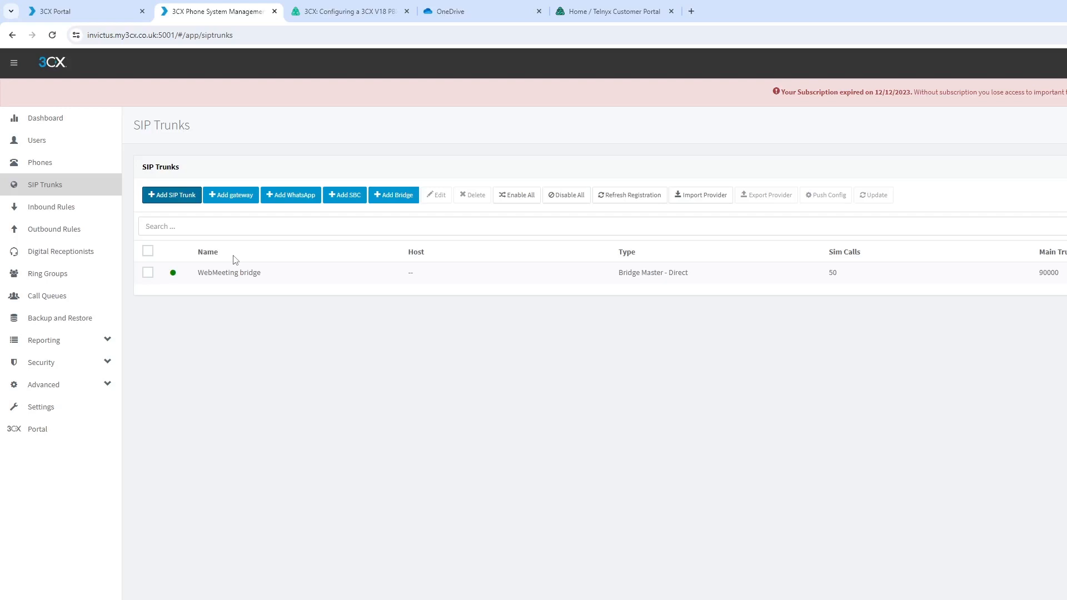
{"action": "mouse_move", "coordinate": [393, 207]}
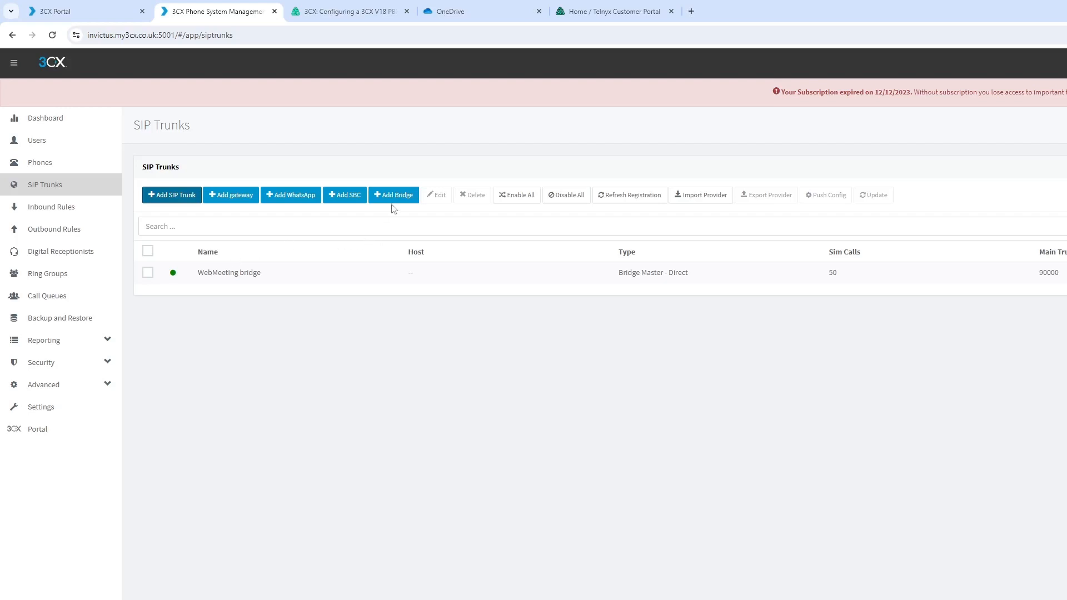
- Reopen the Add SIP Trunk form and cancel it again, leaving only the WebMeeting bridge trunk
{"action": "left_click", "coordinate": [171, 194]}
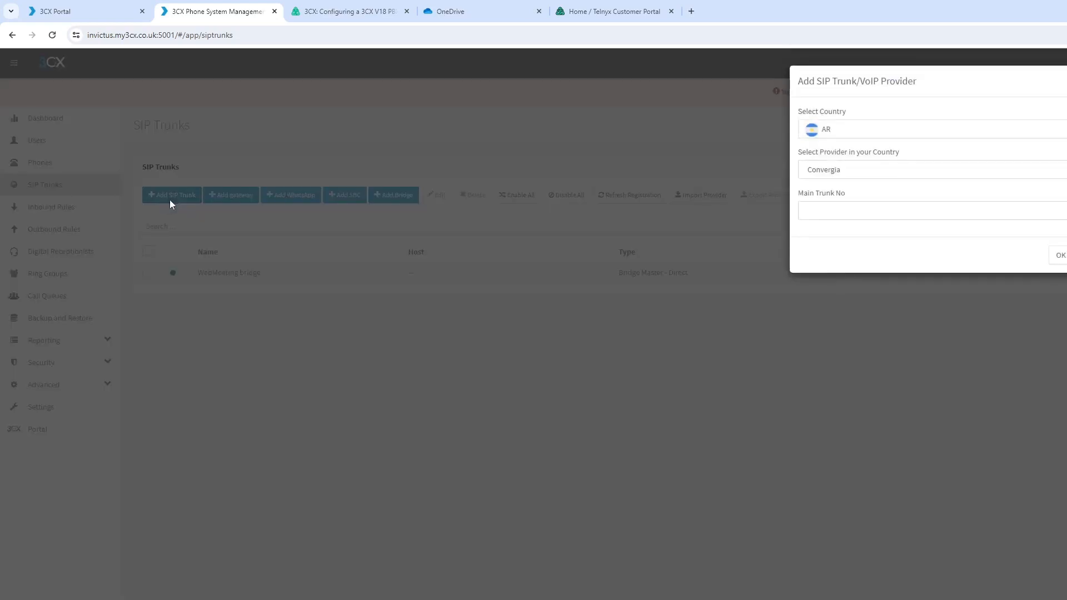
{"action": "left_click", "coordinate": [932, 129]}
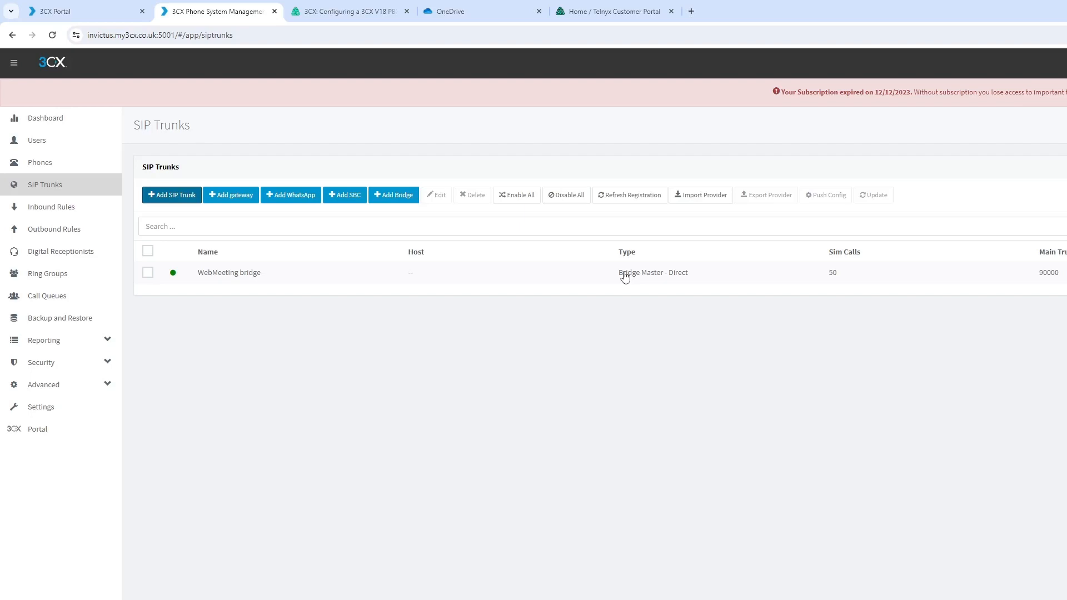
{"action": "mouse_move", "coordinate": [472, 110]}
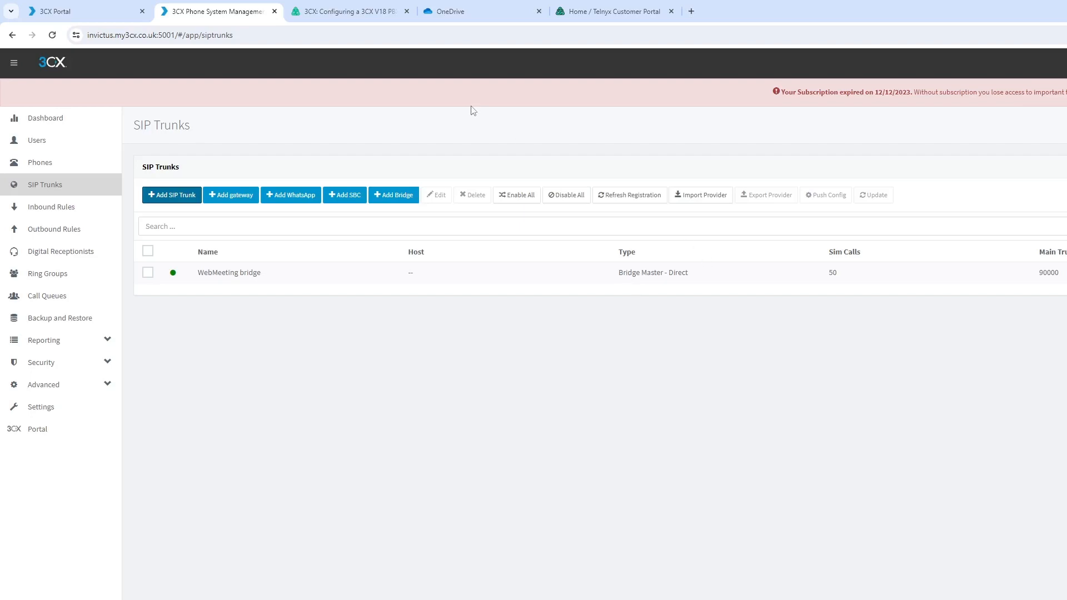
{"action": "left_click", "coordinate": [347, 11]}
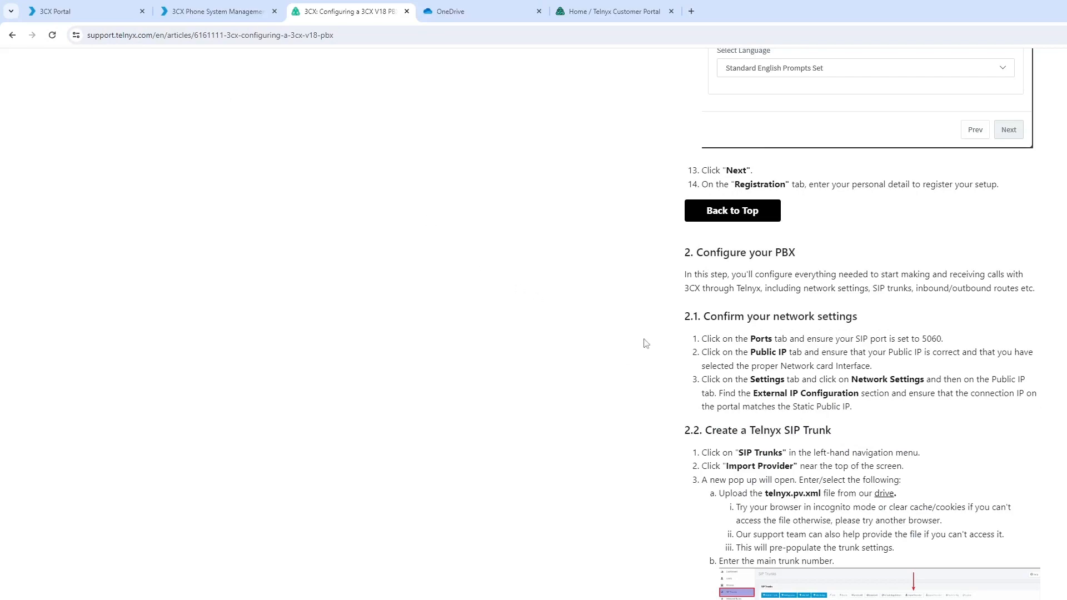
{"action": "scroll", "scroll_direction": "down", "scroll_amount": 3}
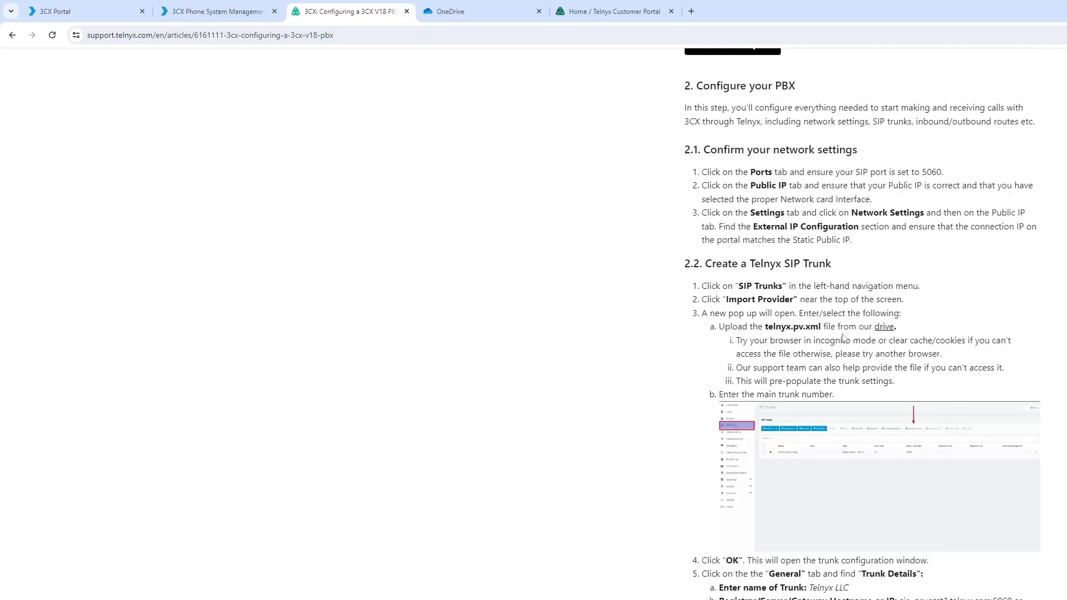
{"action": "mouse_move", "coordinate": [720, 331]}
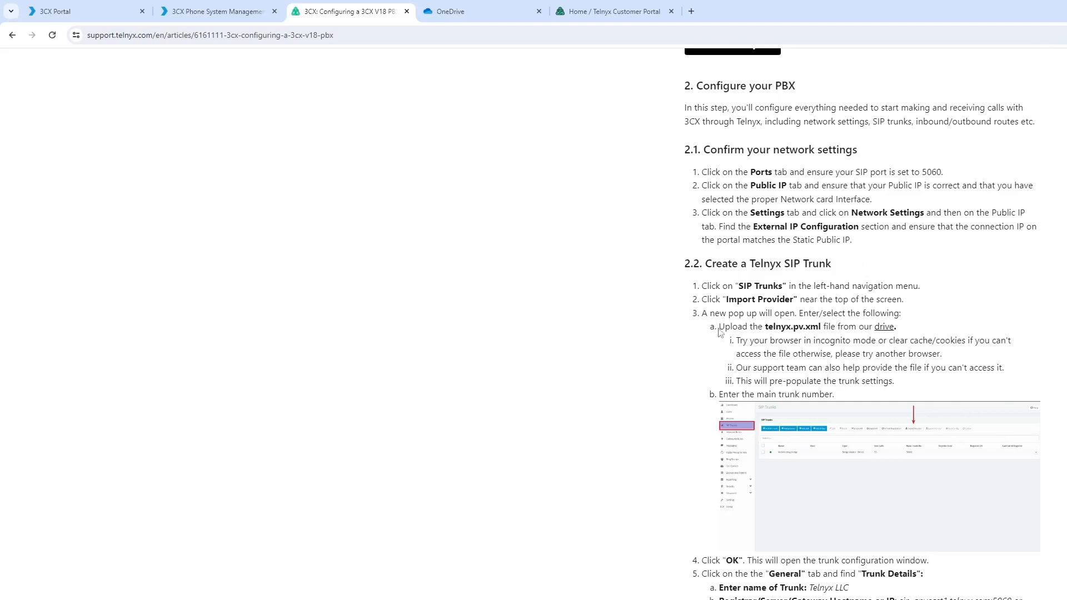
{"action": "left_click", "coordinate": [885, 327]}
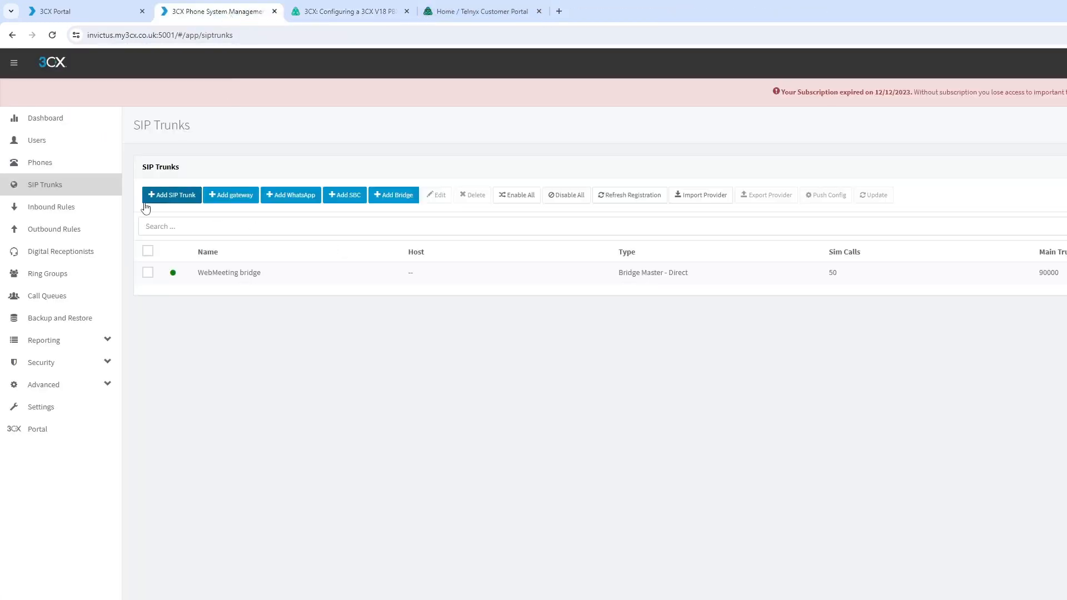
- Import the telnyx.pv.xml template with main trunk number 123456789, creating the Telnyx LLC trunk
{"action": "left_click", "coordinate": [172, 194]}
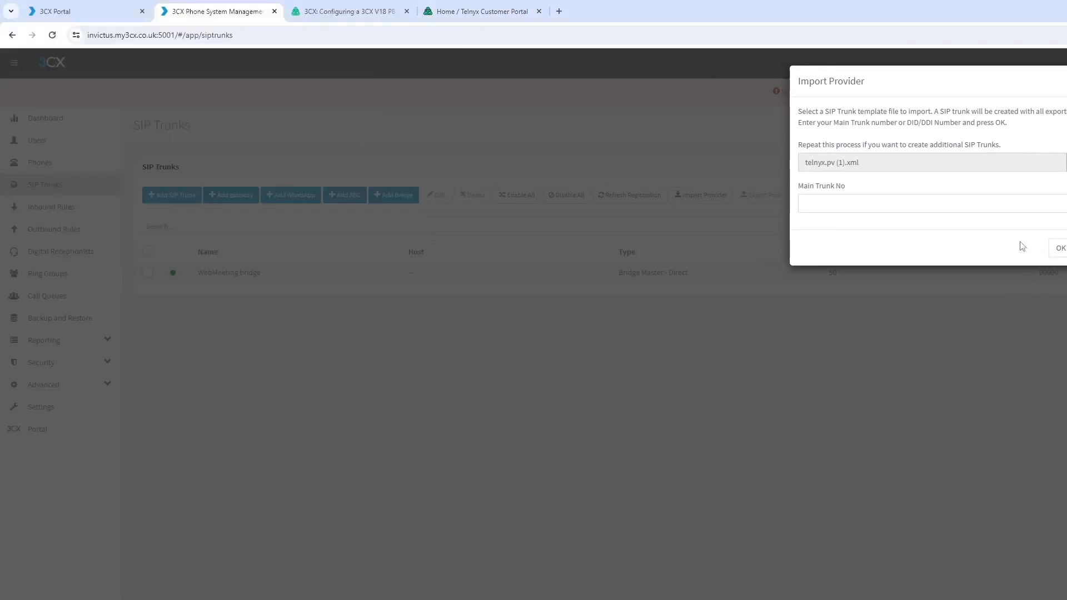
{"action": "type", "text": "1"}
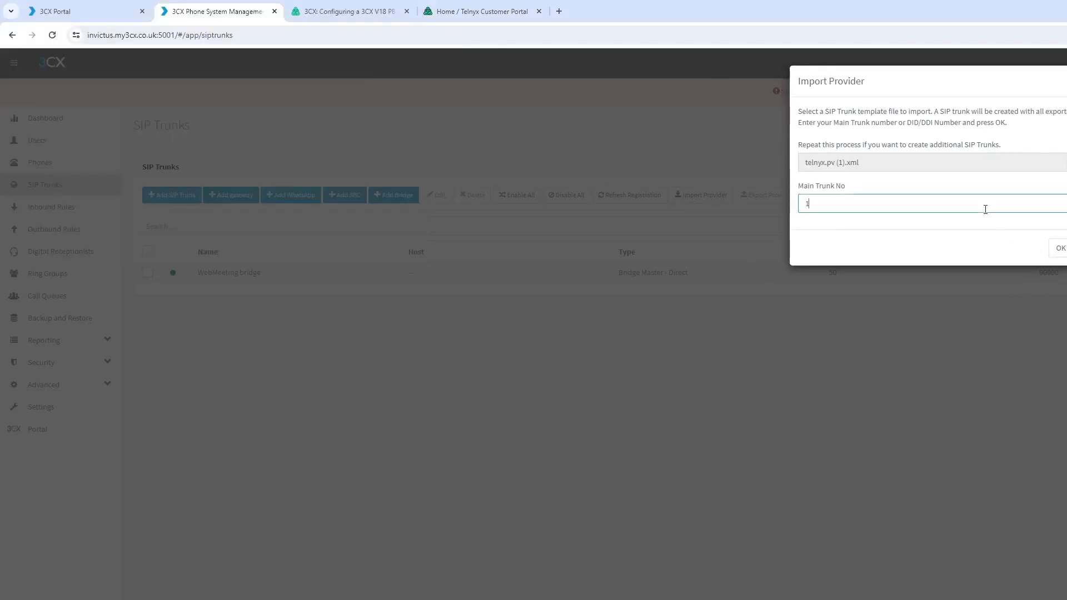
{"action": "type", "text": "23456789"}
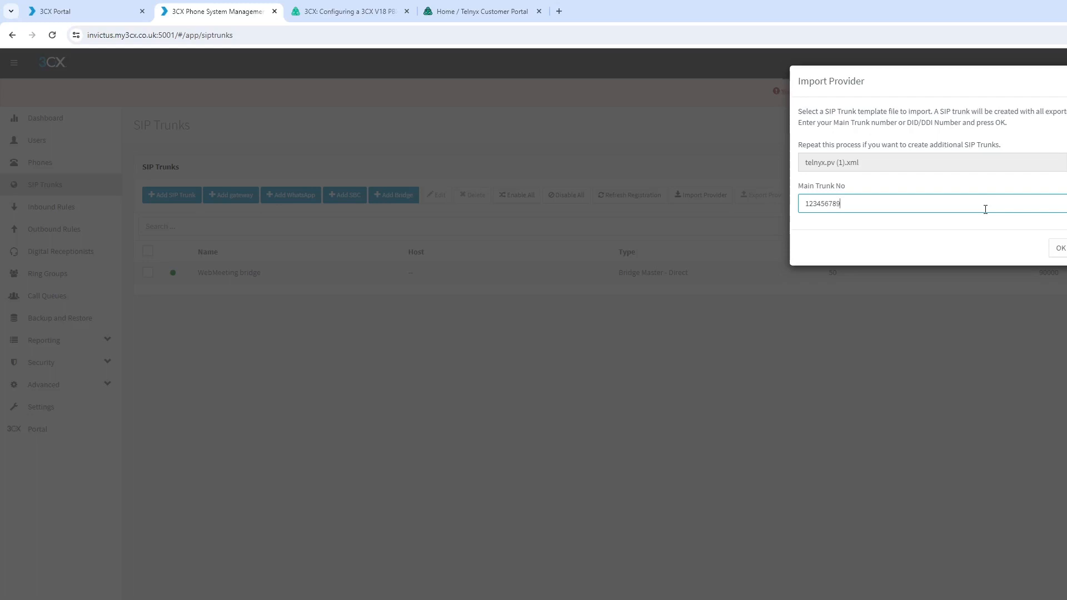
{"action": "left_click", "coordinate": [1062, 248]}
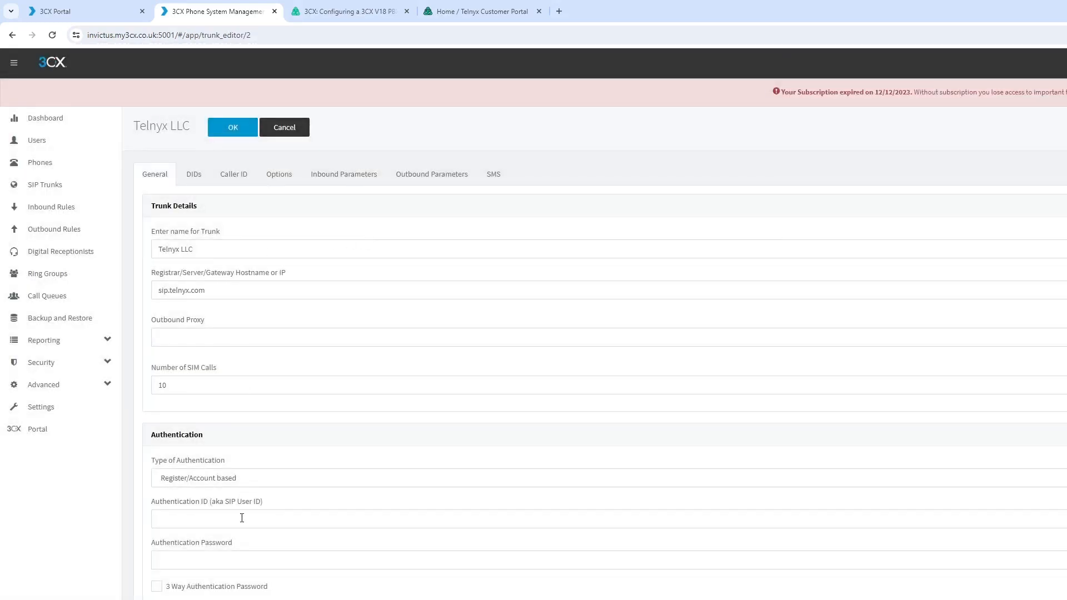
- Set the Telnyx LLC trunk's authentication to 'Do not require - IP Based'
{"action": "scroll", "scroll_direction": "down", "scroll_amount": 3}
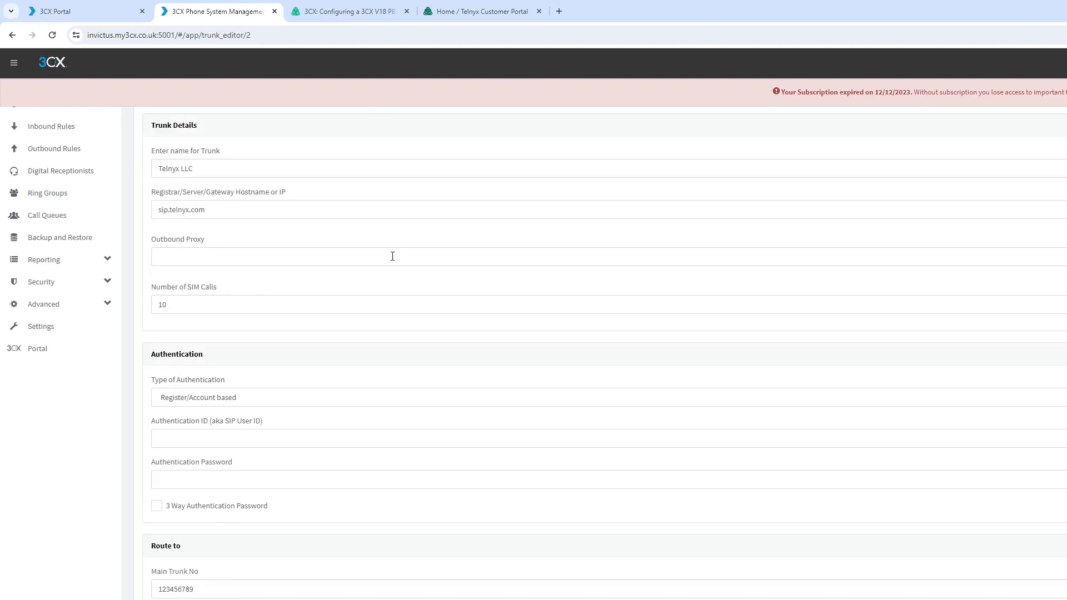
{"action": "left_click", "coordinate": [494, 173]}
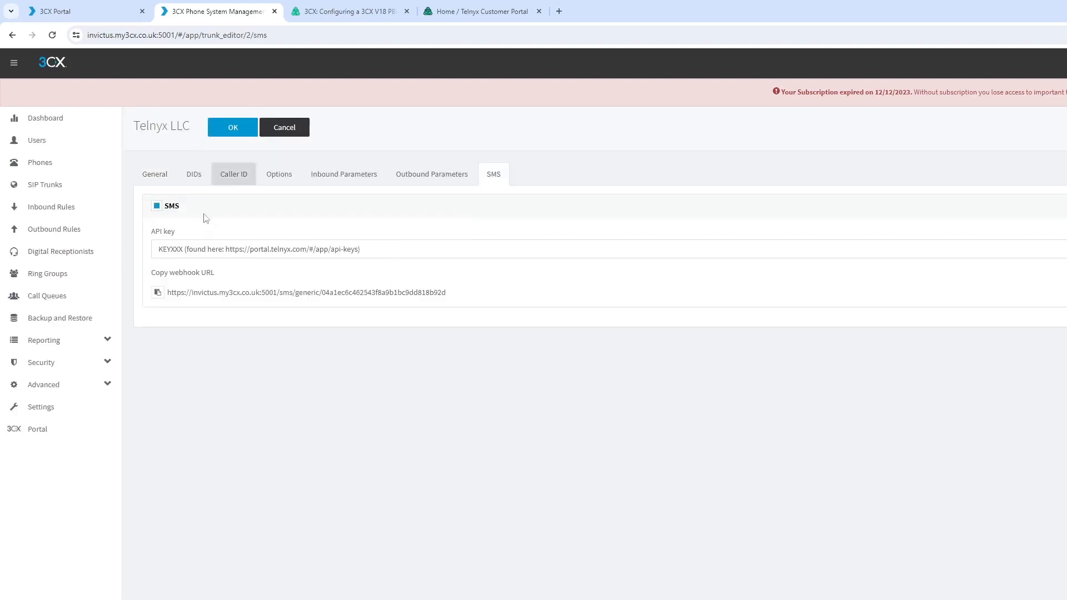
{"action": "left_click", "coordinate": [155, 173]}
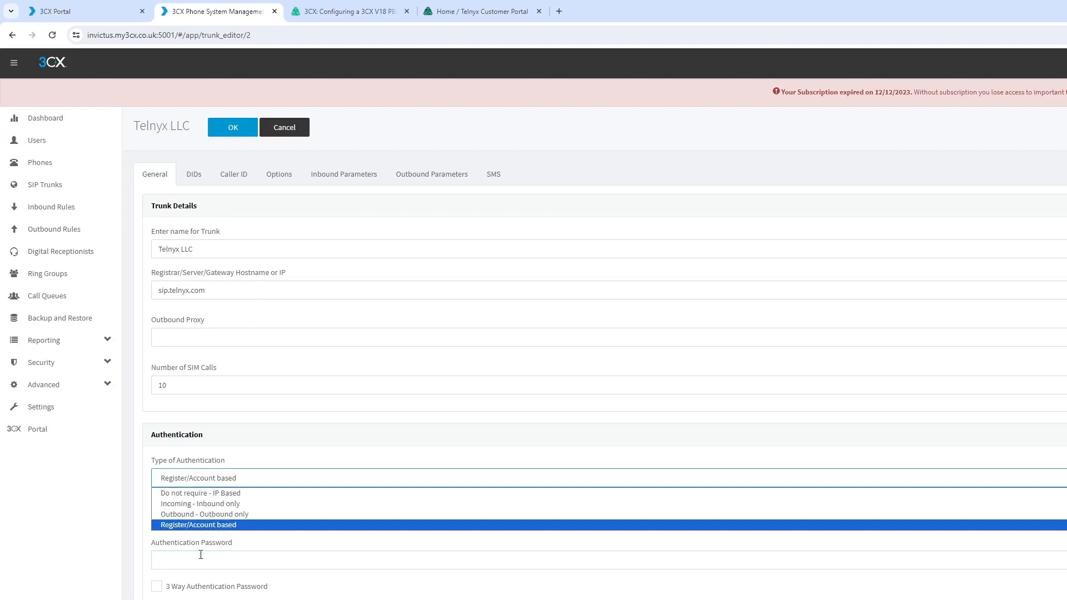
{"action": "left_click", "coordinate": [200, 494]}
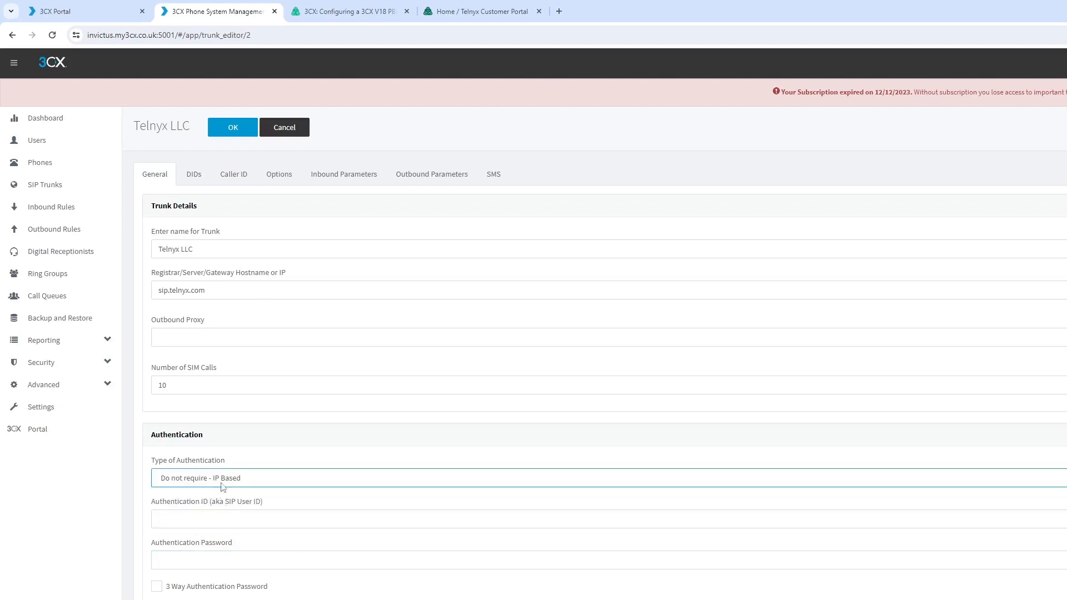
{"action": "mouse_move", "coordinate": [187, 492]}
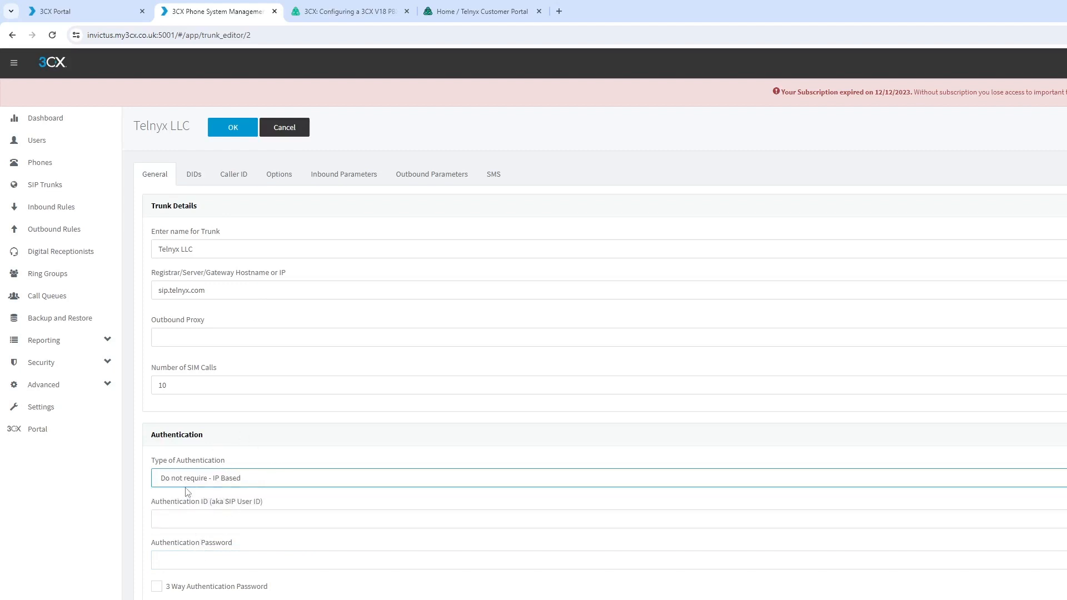
{"action": "mouse_move", "coordinate": [463, 204]}
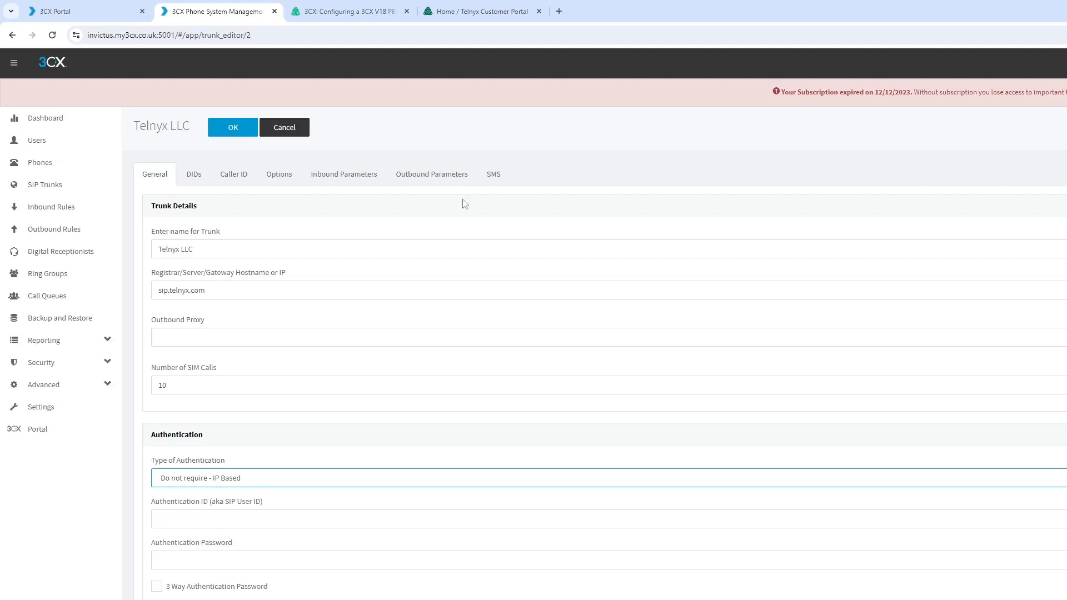
- Review the trunk's SMS API key and webhook URL, then switch to the Telnyx customer portal
{"action": "left_click", "coordinate": [494, 173]}
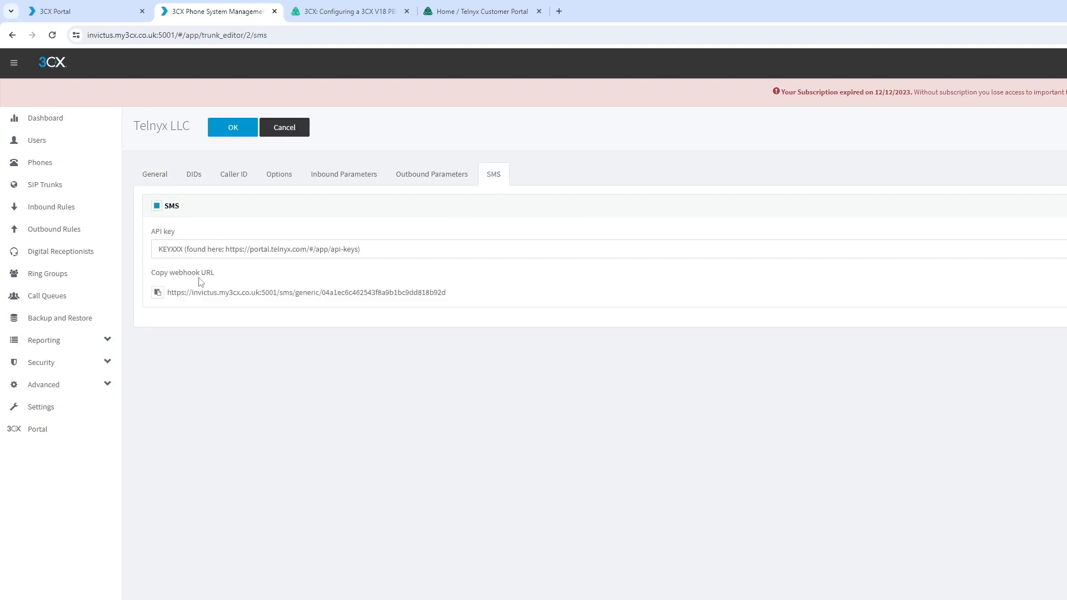
{"action": "mouse_move", "coordinate": [353, 75]}
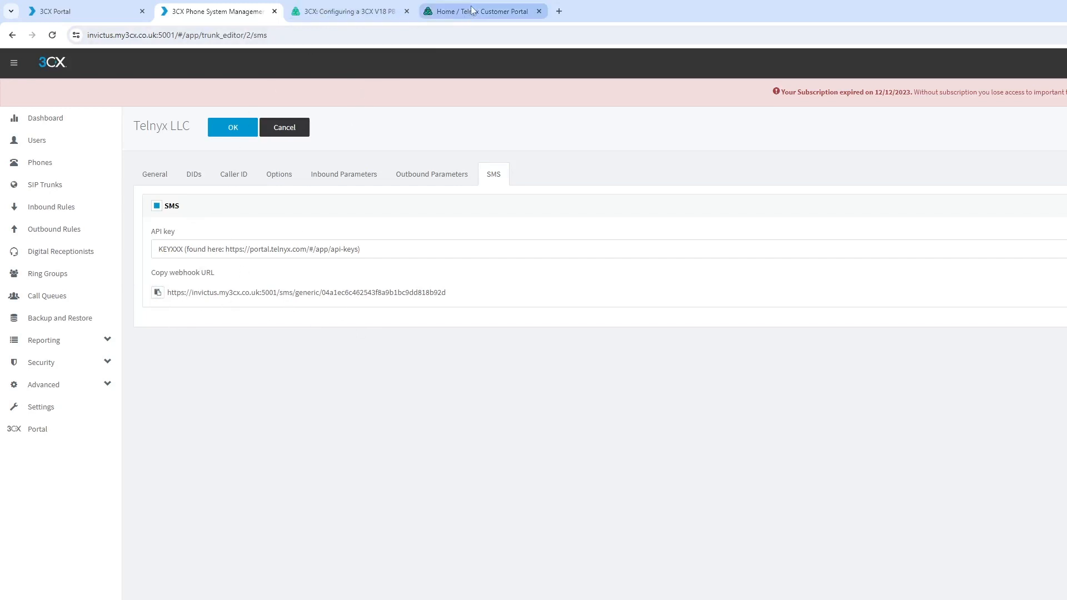
{"action": "left_click", "coordinate": [477, 10]}
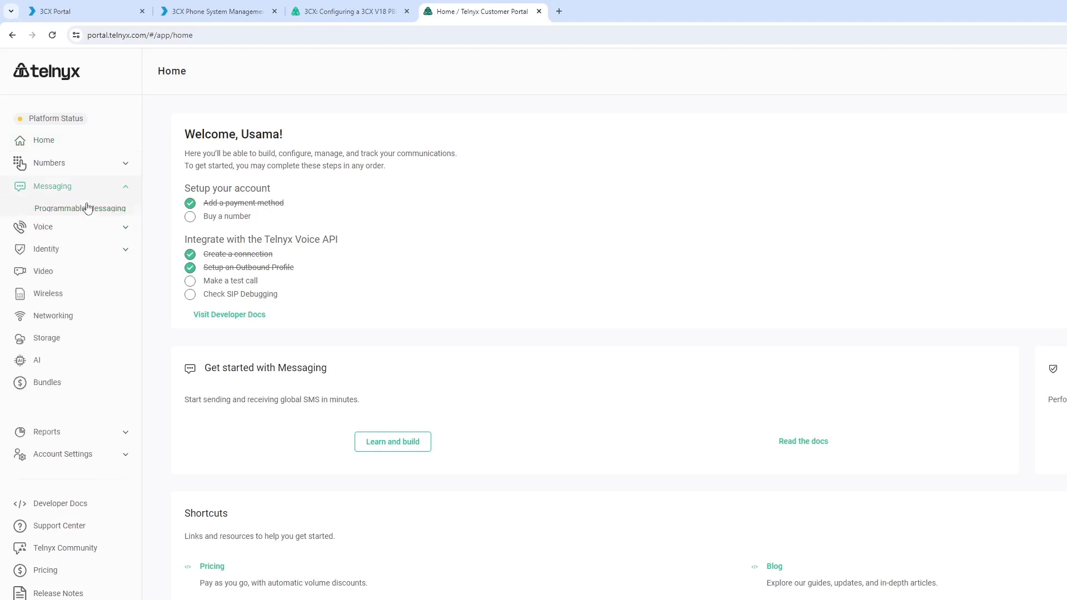
- Go to Programmable Messaging under Messaging to start a new messaging profile
{"action": "left_click", "coordinate": [52, 187]}
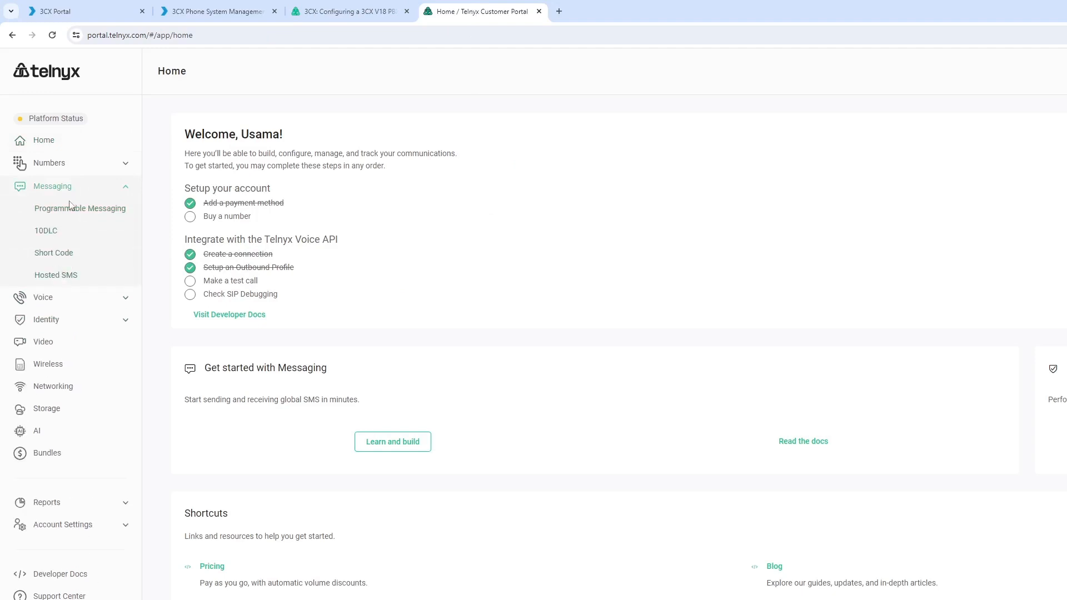
{"action": "left_click", "coordinate": [80, 209]}
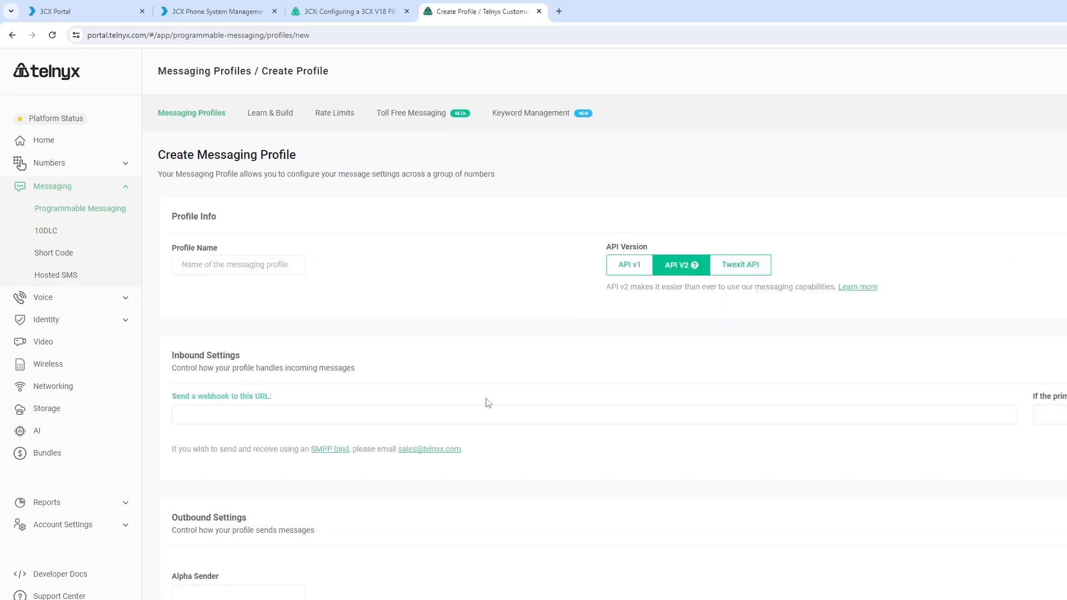
{"action": "left_click", "coordinate": [238, 264]}
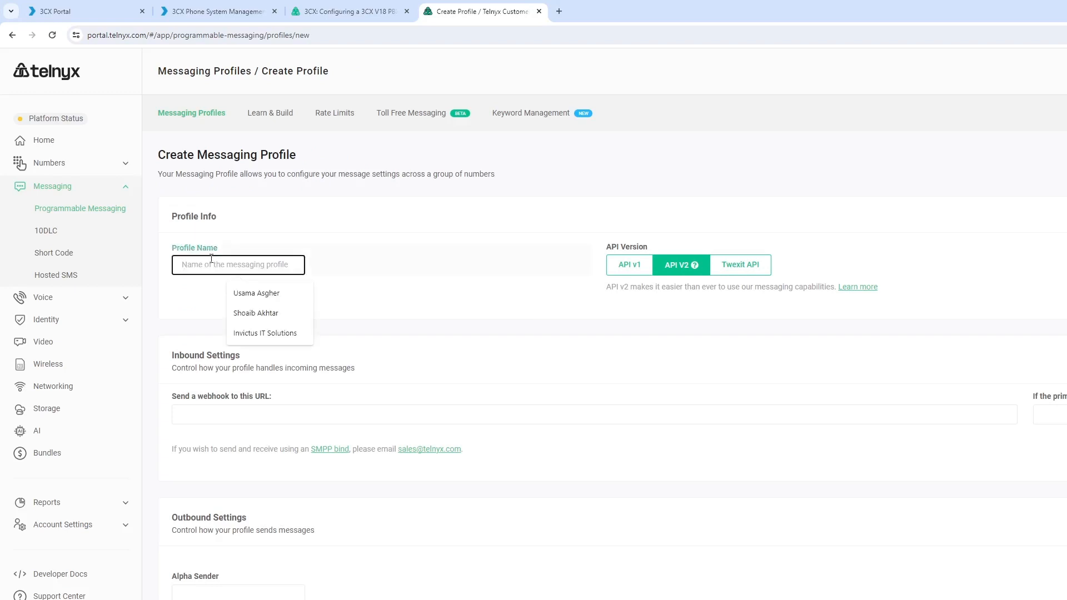
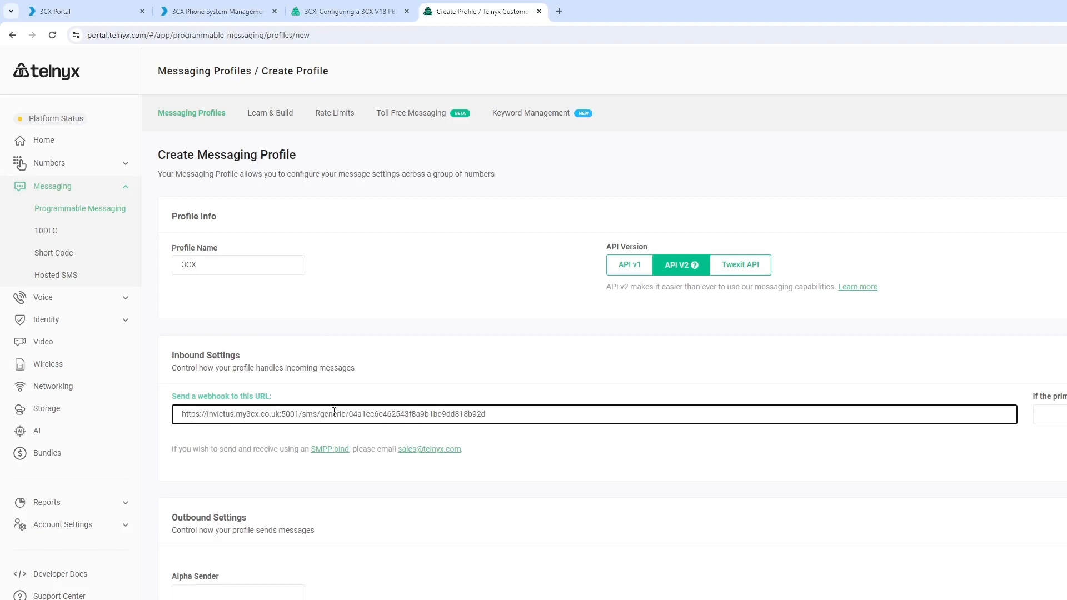
{"action": "mouse_move", "coordinate": [375, 330]}
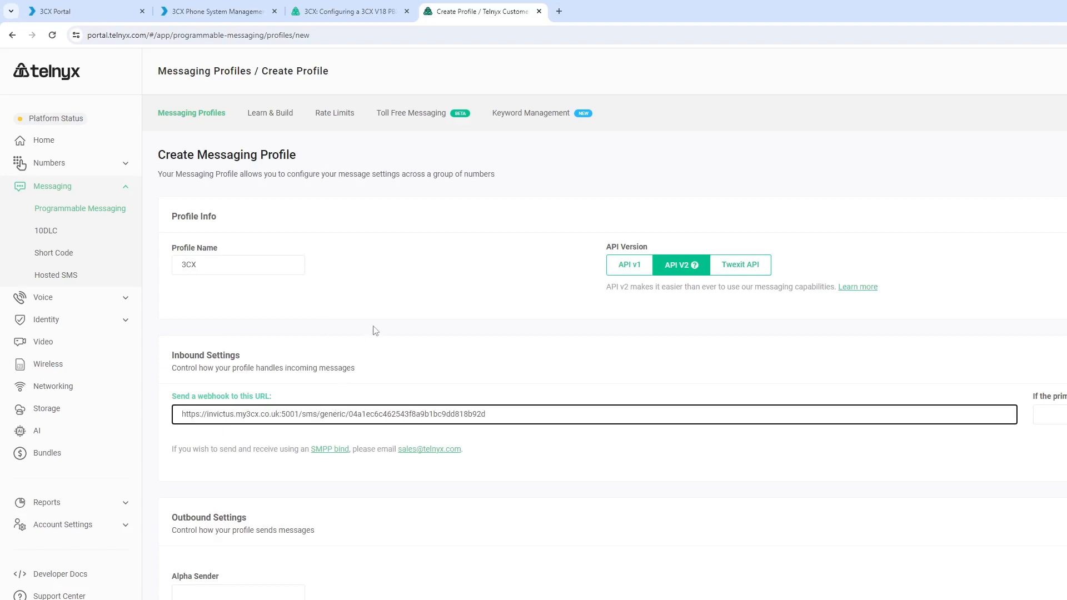
{"action": "scroll", "scroll_direction": "down", "scroll_amount": 3}
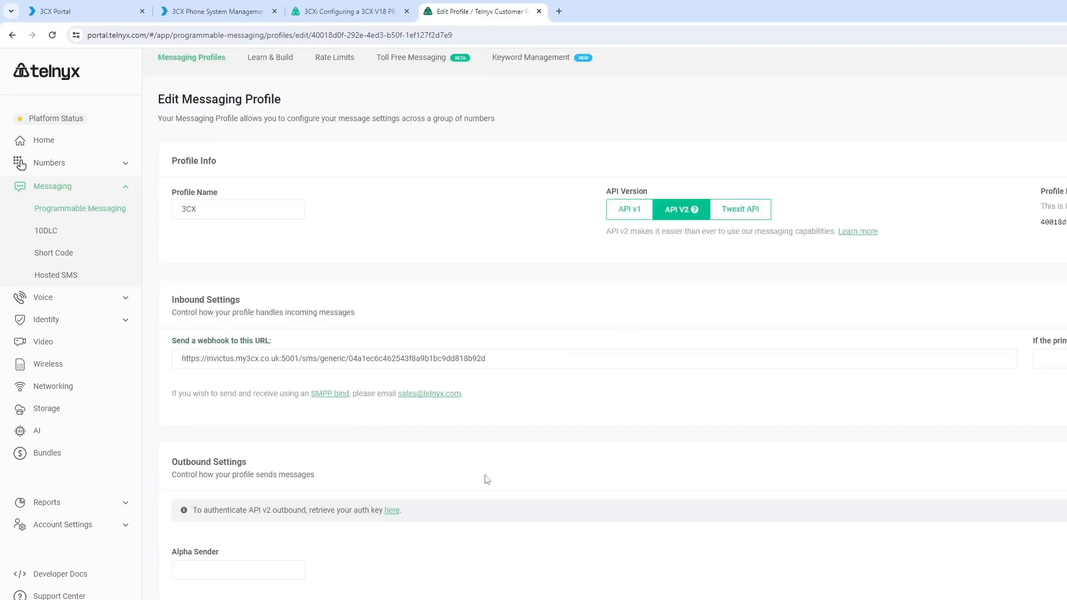
- View the Auth V2 API keys list in Telnyx, then return to the 3CX trunk's SMS settings
{"action": "left_click", "coordinate": [393, 510]}
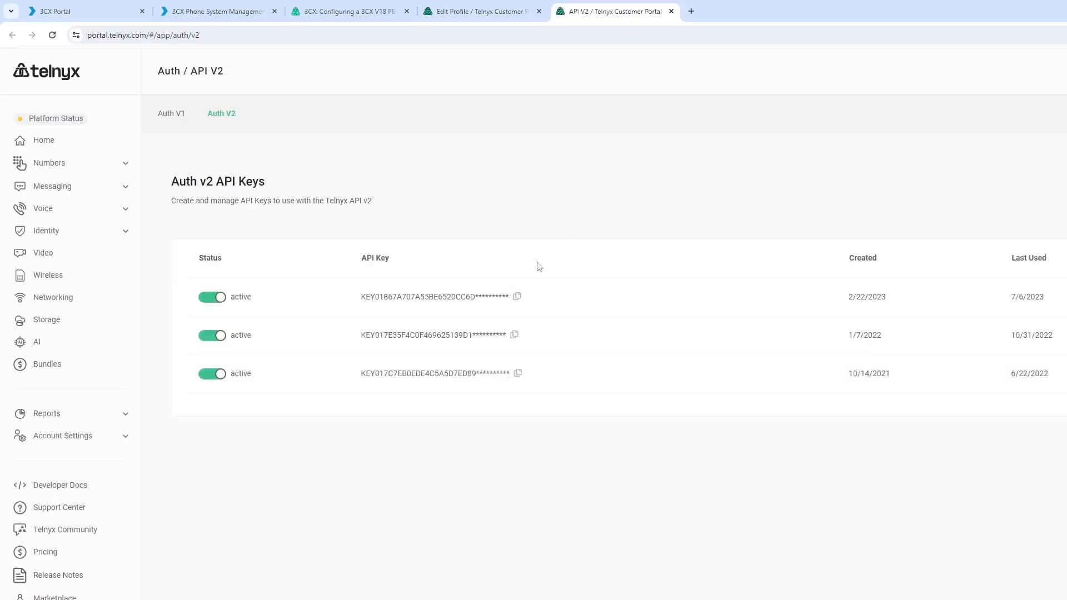
{"action": "mouse_move", "coordinate": [514, 313]}
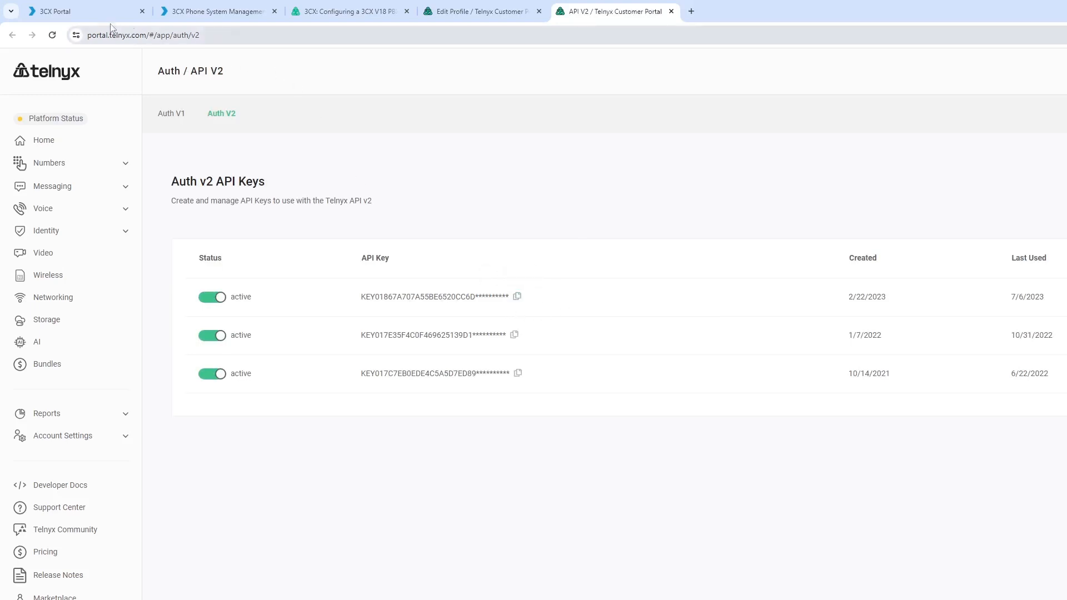
{"action": "left_click", "coordinate": [214, 11]}
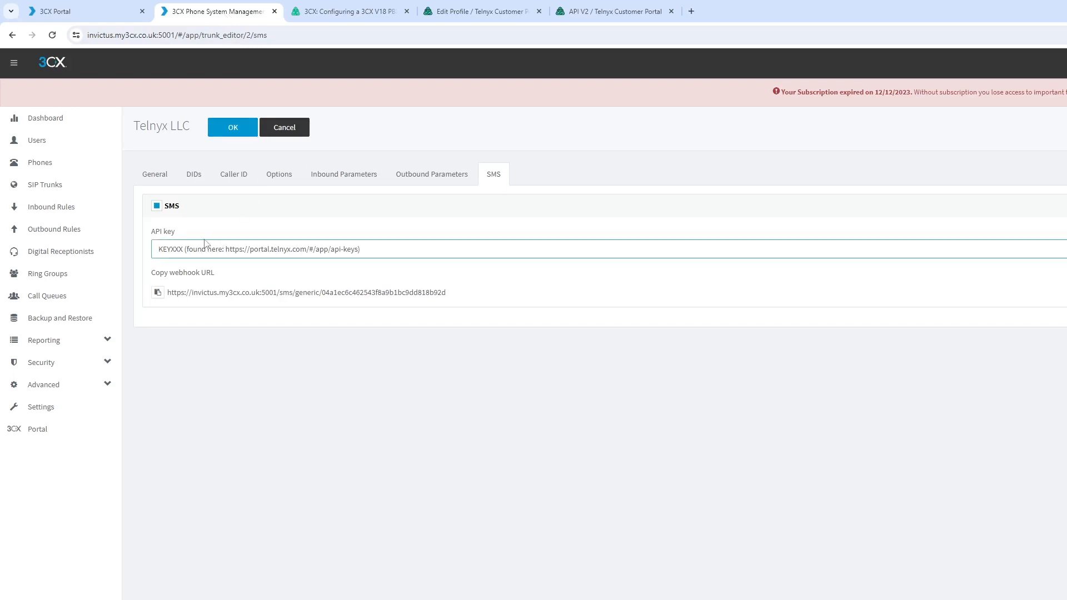
- Review the Telnyx LLC trunk from SIP Trunks, then go to the Users list showing extension 100 Admin
{"action": "left_click", "coordinate": [283, 126]}
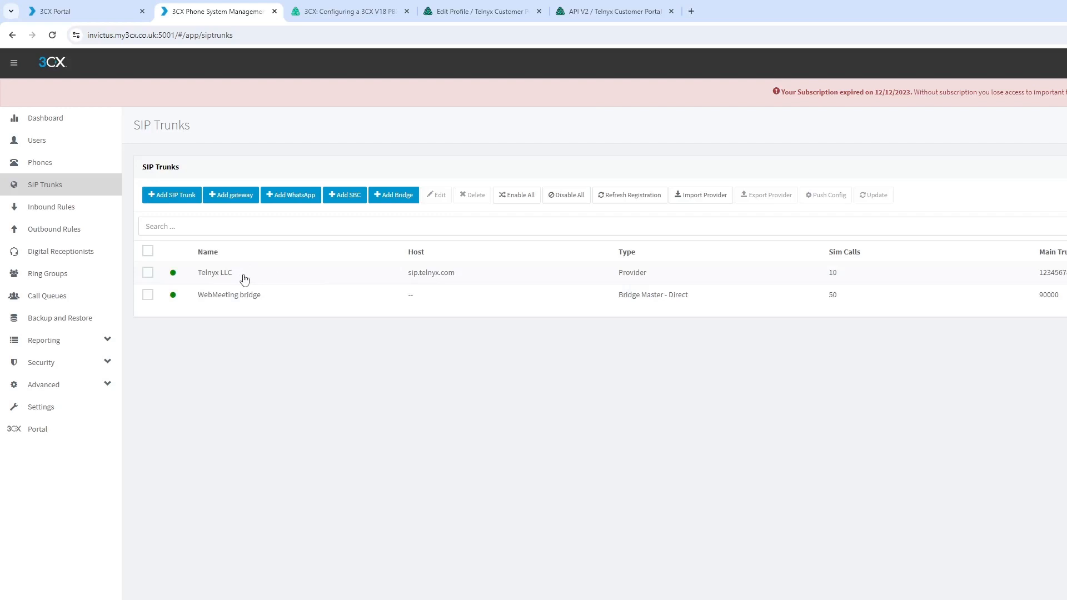
{"action": "double_click", "coordinate": [214, 273]}
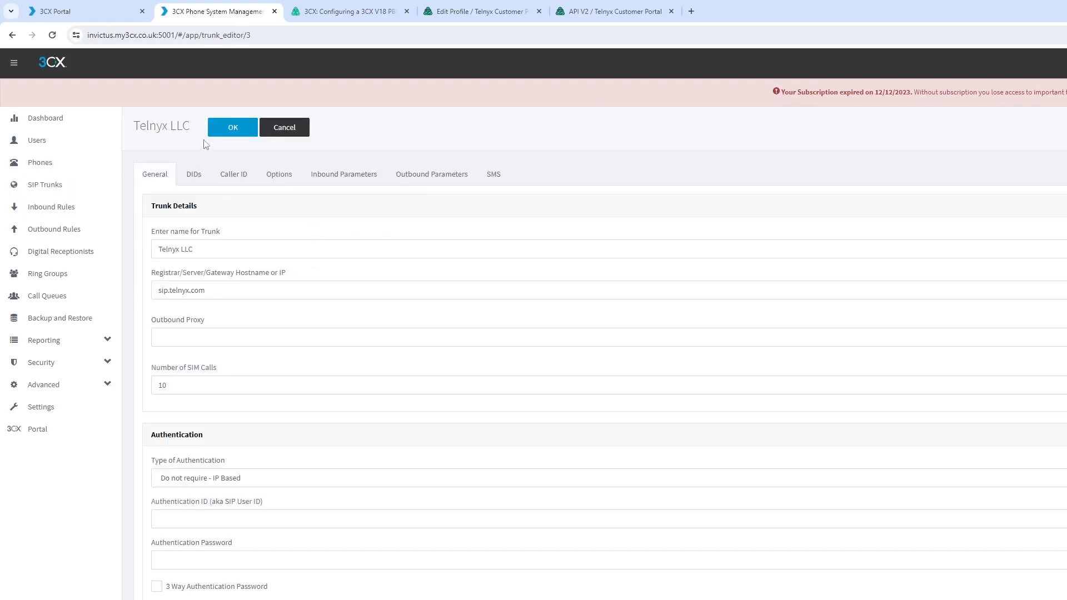
{"action": "left_click", "coordinate": [37, 140]}
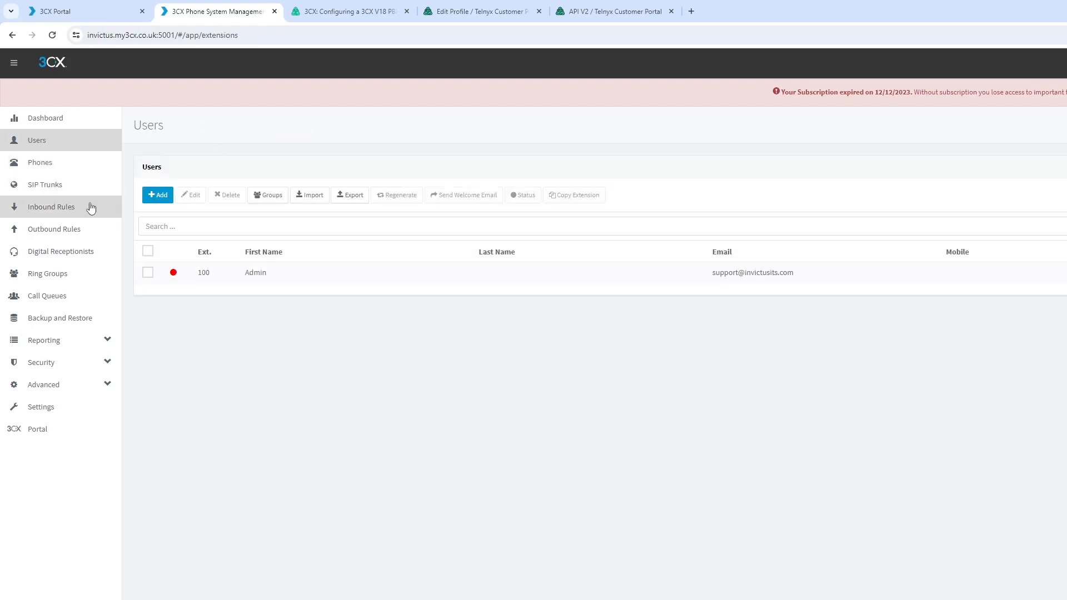
{"action": "left_click", "coordinate": [51, 207]}
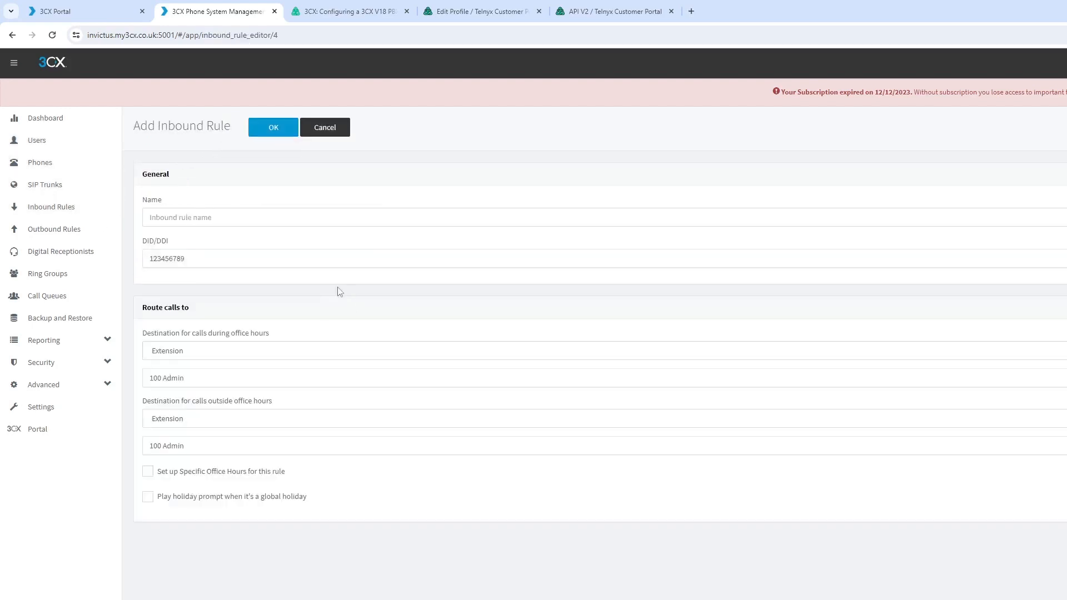
{"action": "mouse_move", "coordinate": [266, 185]}
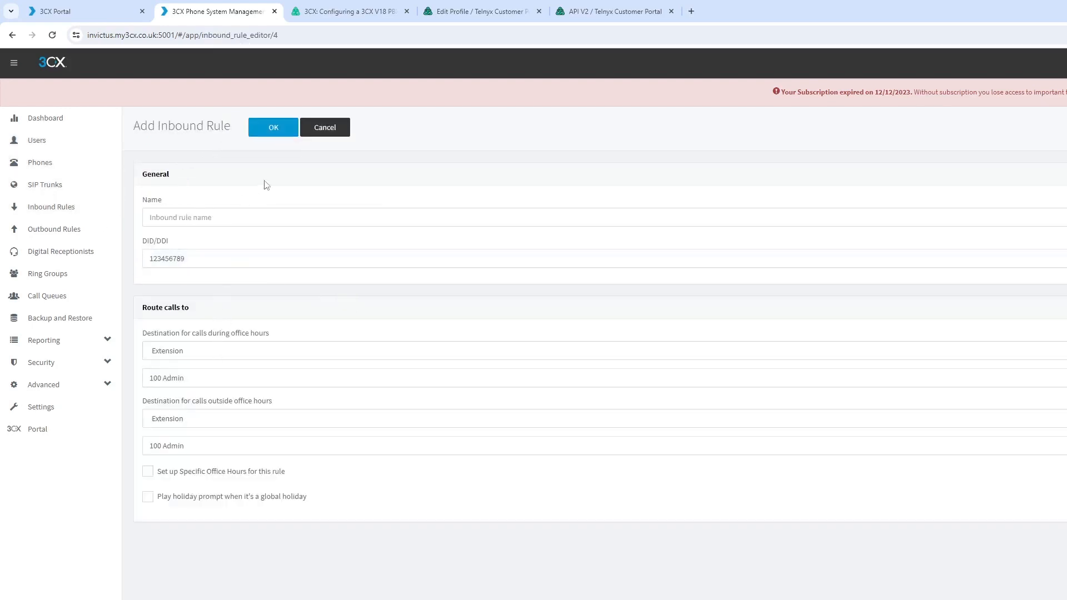
{"action": "left_click", "coordinate": [36, 140]}
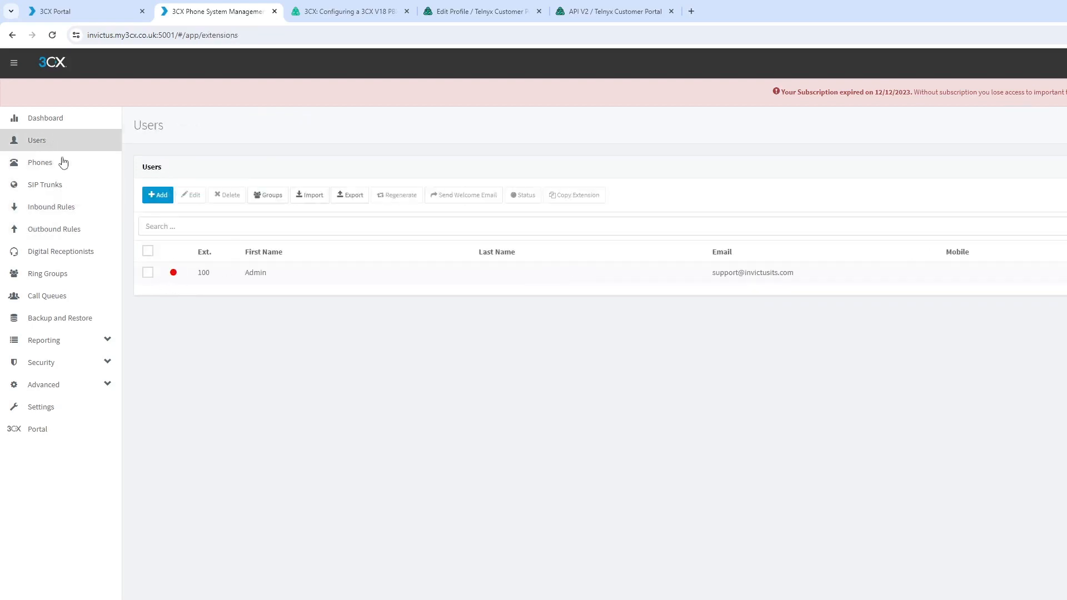
{"action": "double_click", "coordinate": [255, 273]}
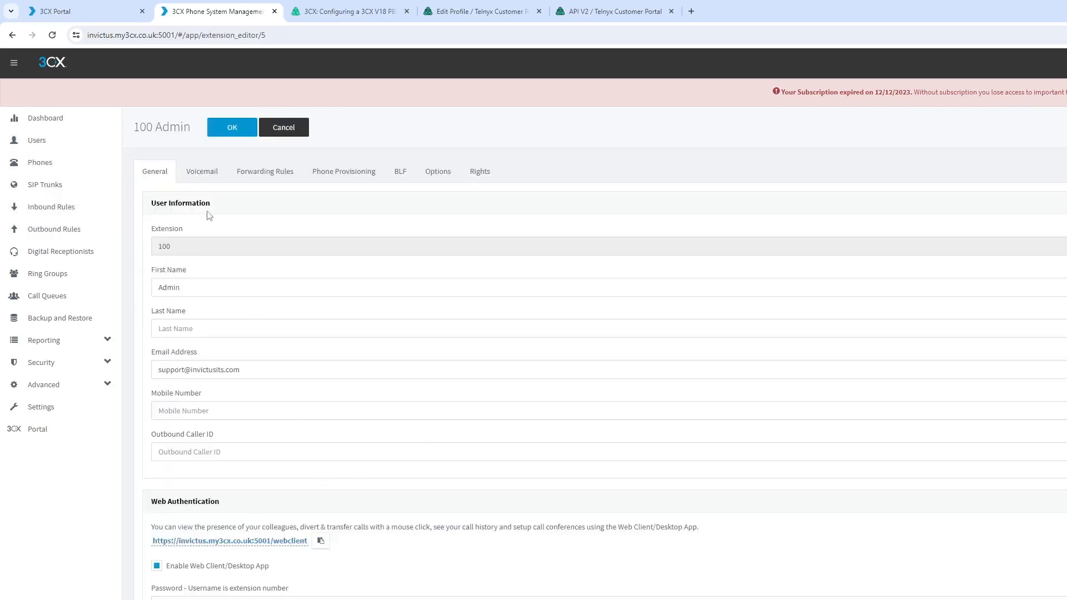
{"action": "left_click", "coordinate": [284, 126]}
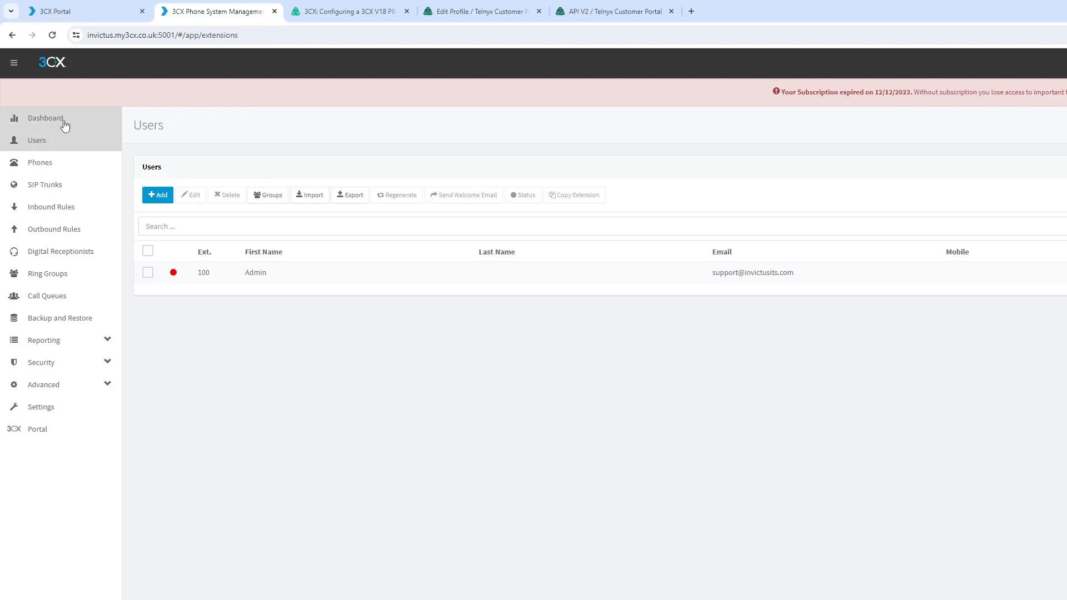
- Show the Dashboard with system status and PBX status panels
{"action": "left_click", "coordinate": [44, 118]}
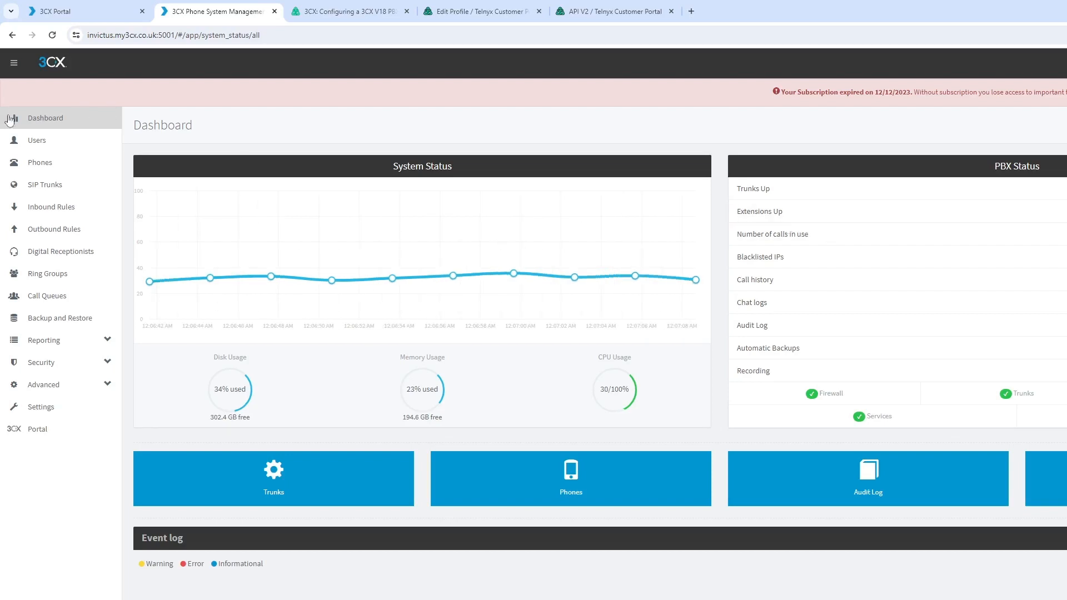
{"action": "mouse_move", "coordinate": [37, 152]}
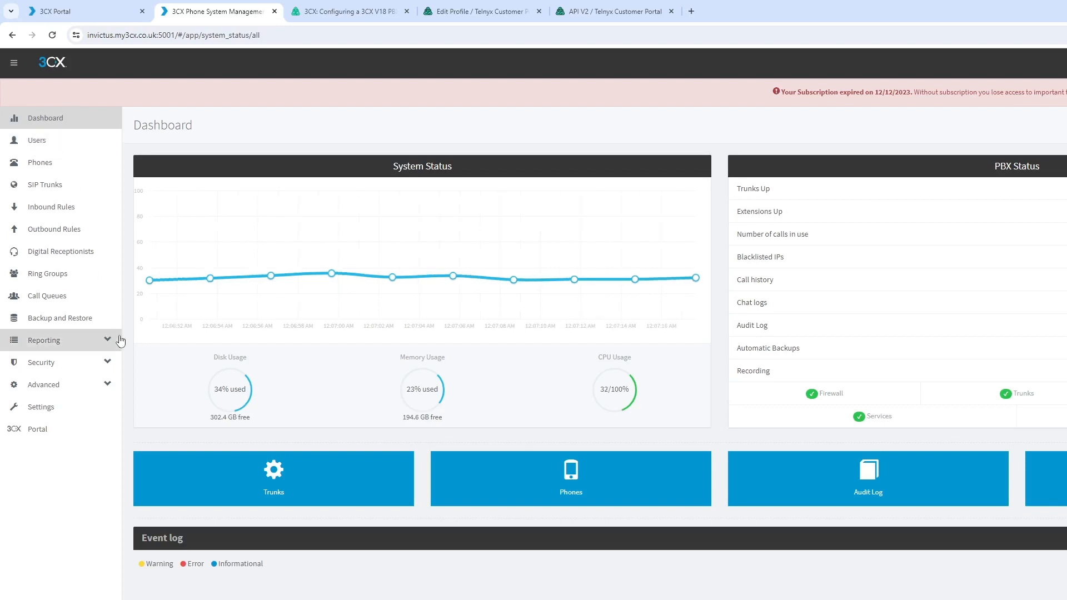
{"action": "mouse_move", "coordinate": [69, 251]}
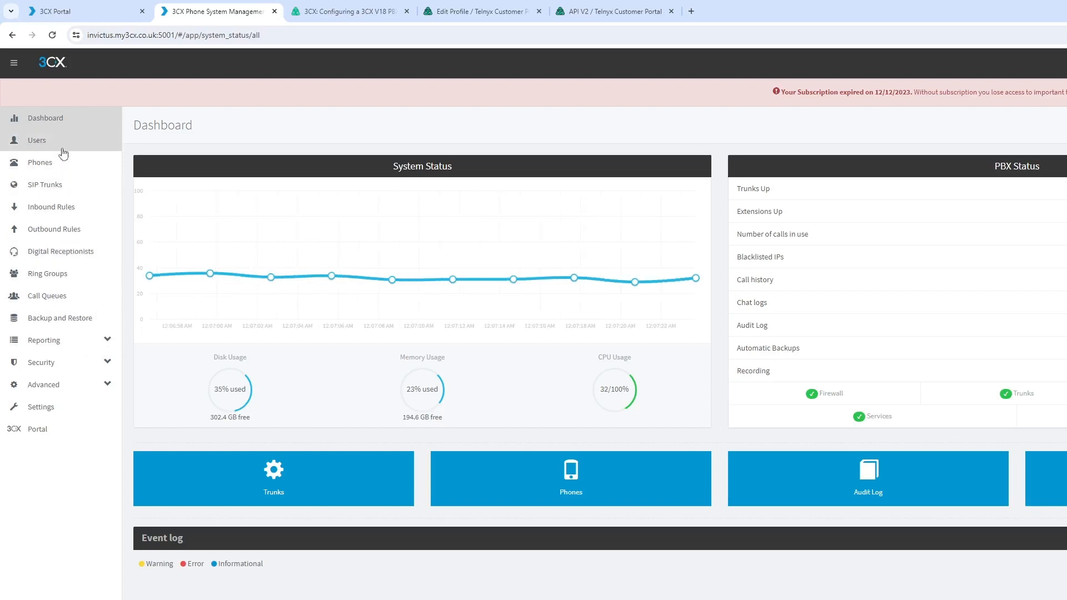
{"action": "mouse_move", "coordinate": [254, 21]}
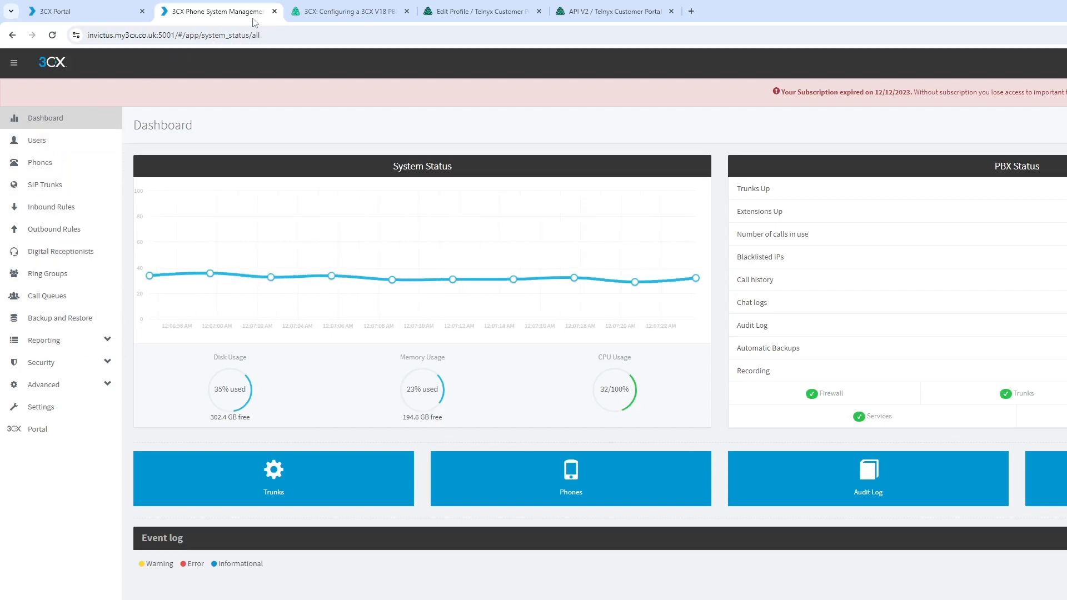
{"action": "left_click", "coordinate": [351, 11]}
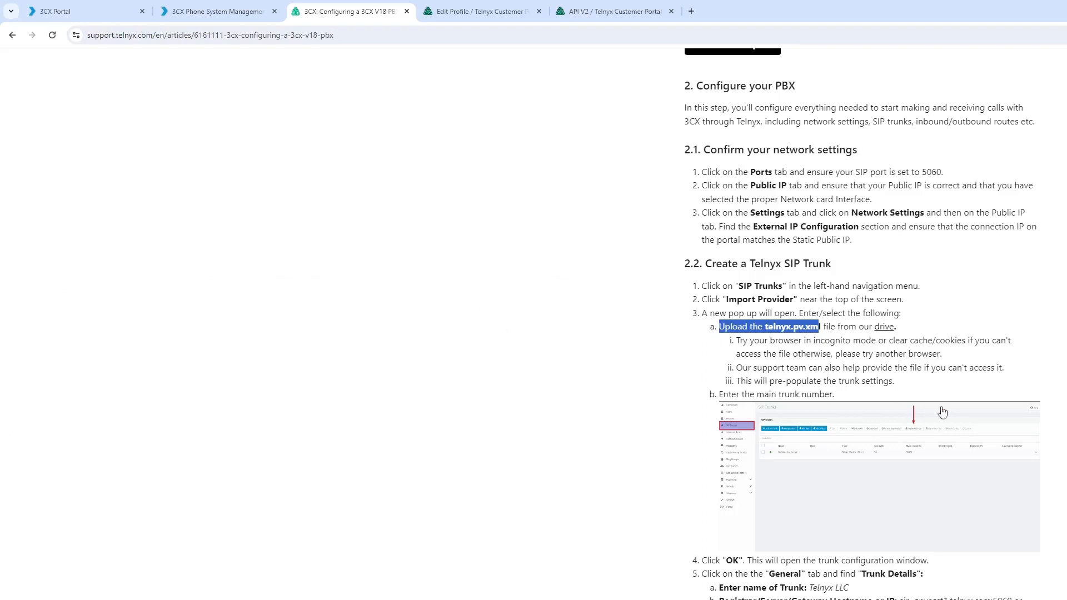
{"action": "mouse_move", "coordinate": [853, 357]}
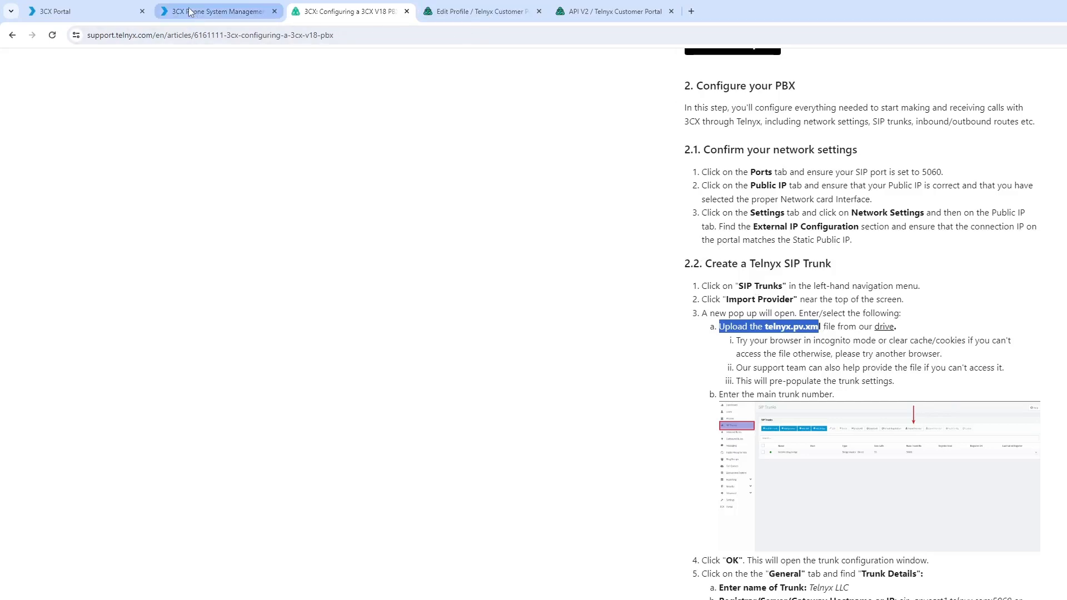
{"action": "left_click", "coordinate": [211, 11]}
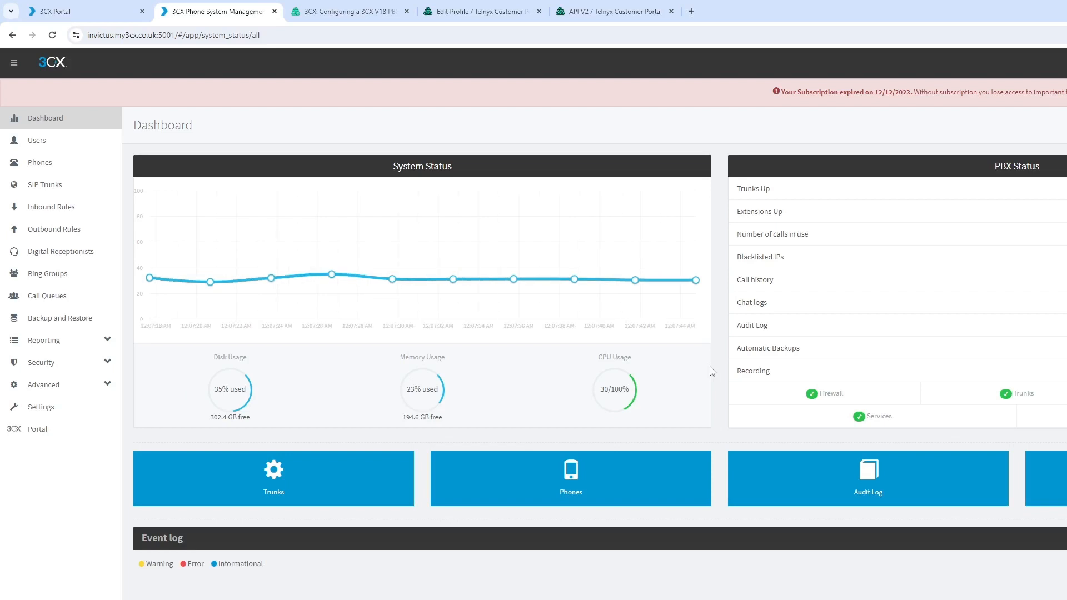
{"action": "mouse_move", "coordinate": [909, 580]}
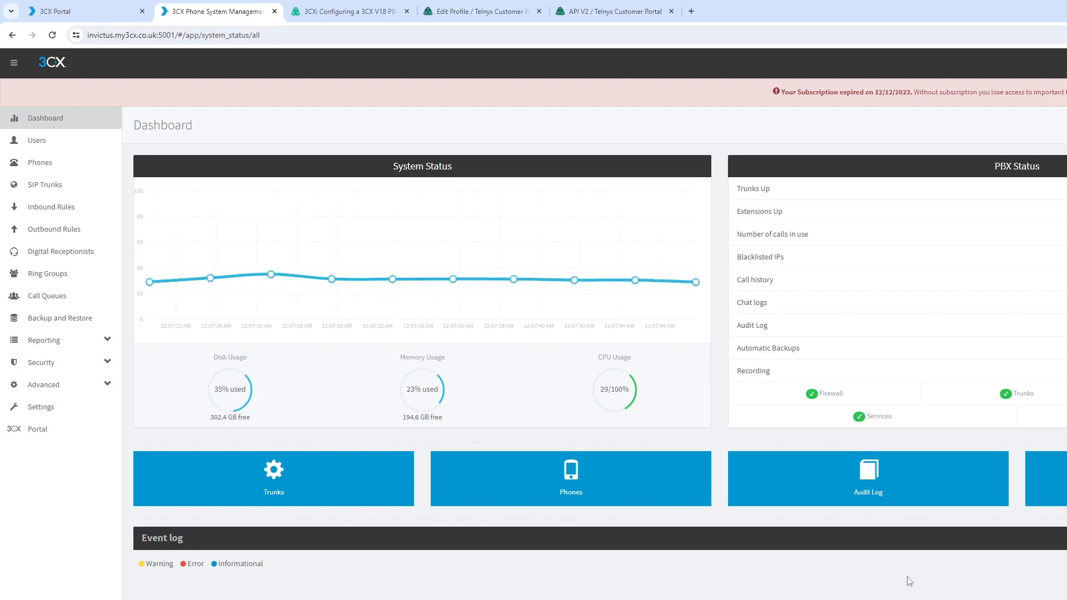